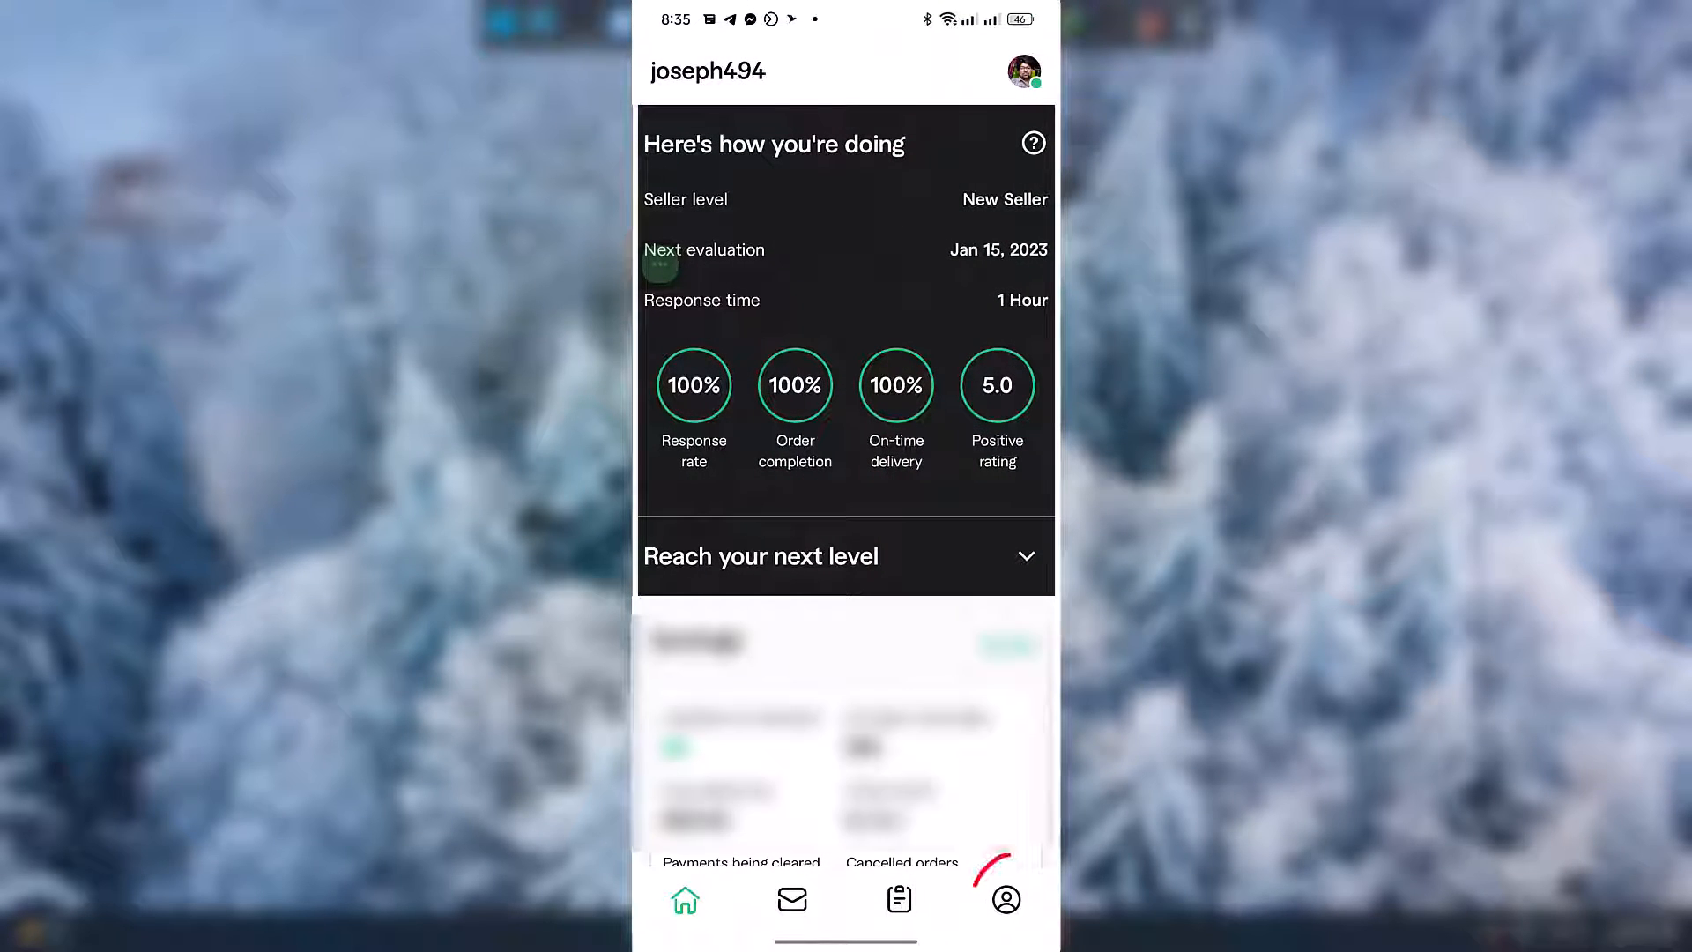
Navigate from the profile tab through Settings, Preferences and Notifications to Notifications sound.
left_click(1005, 899)
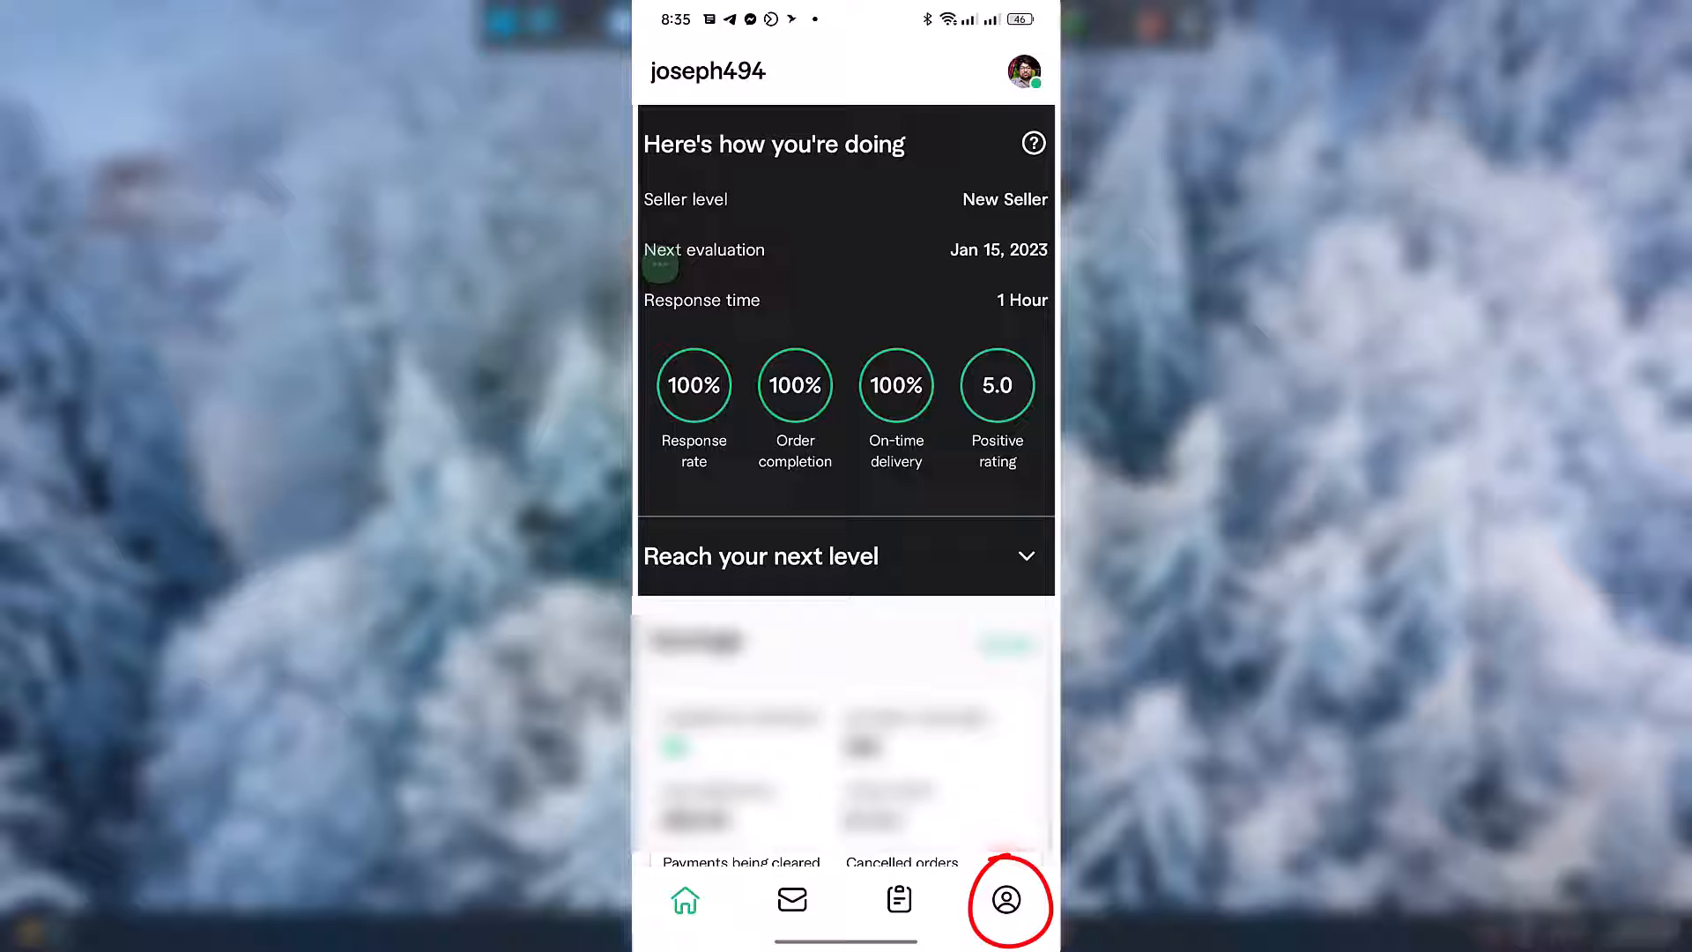
left_click(1005, 899)
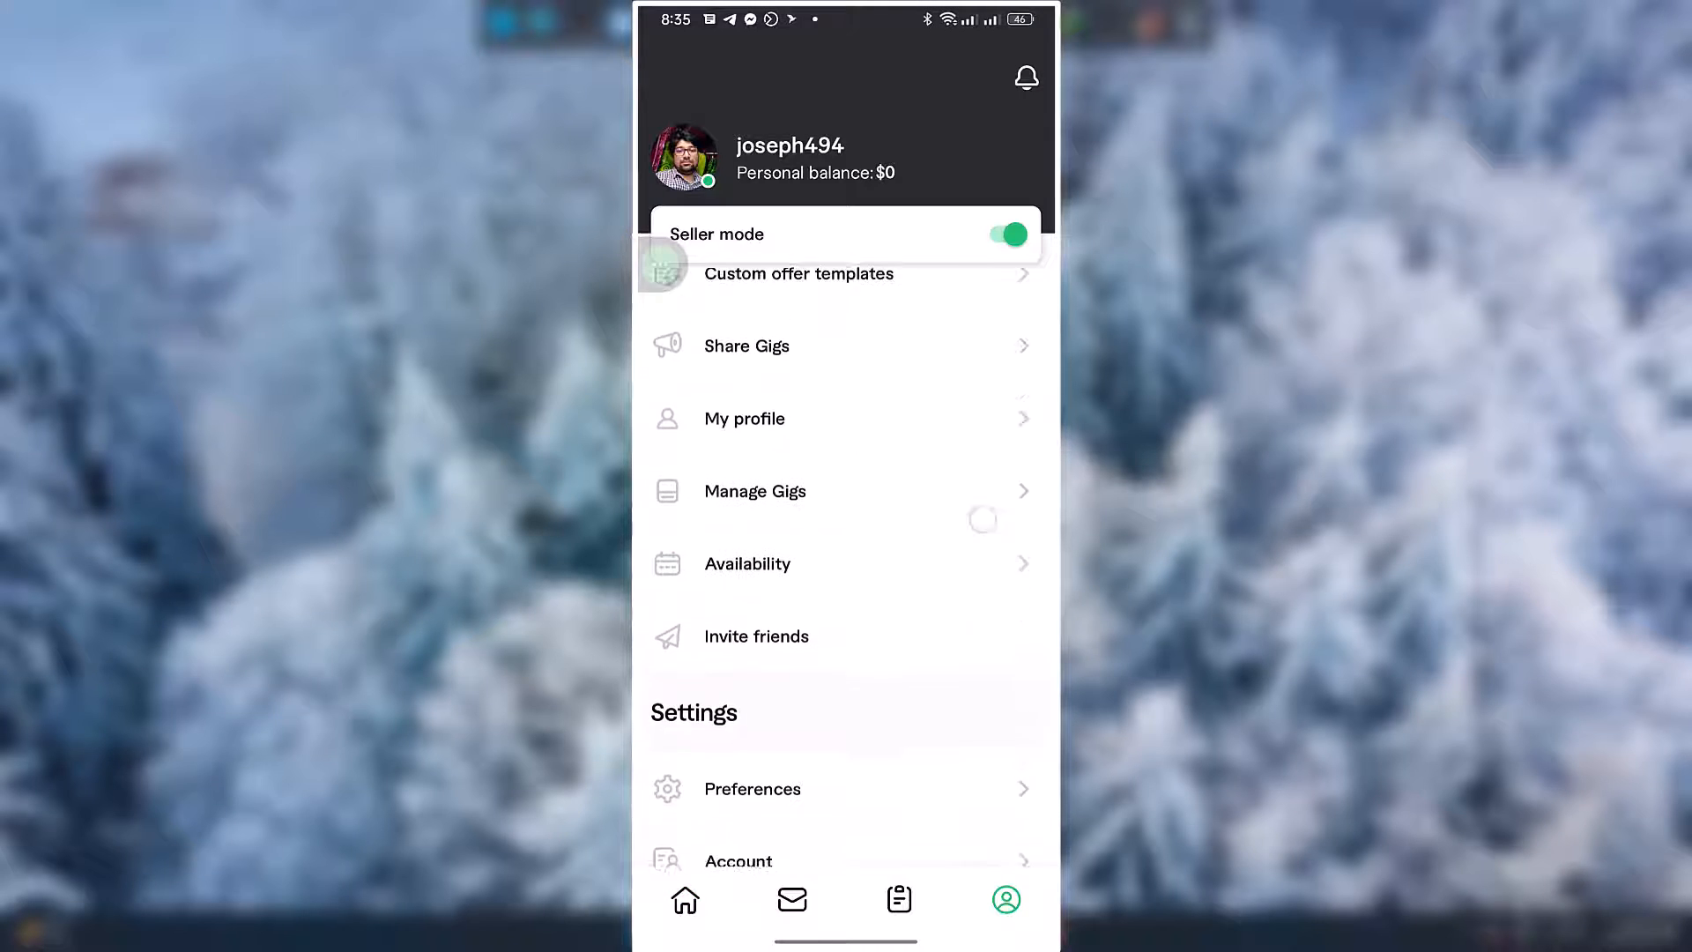
scroll("down", 3)
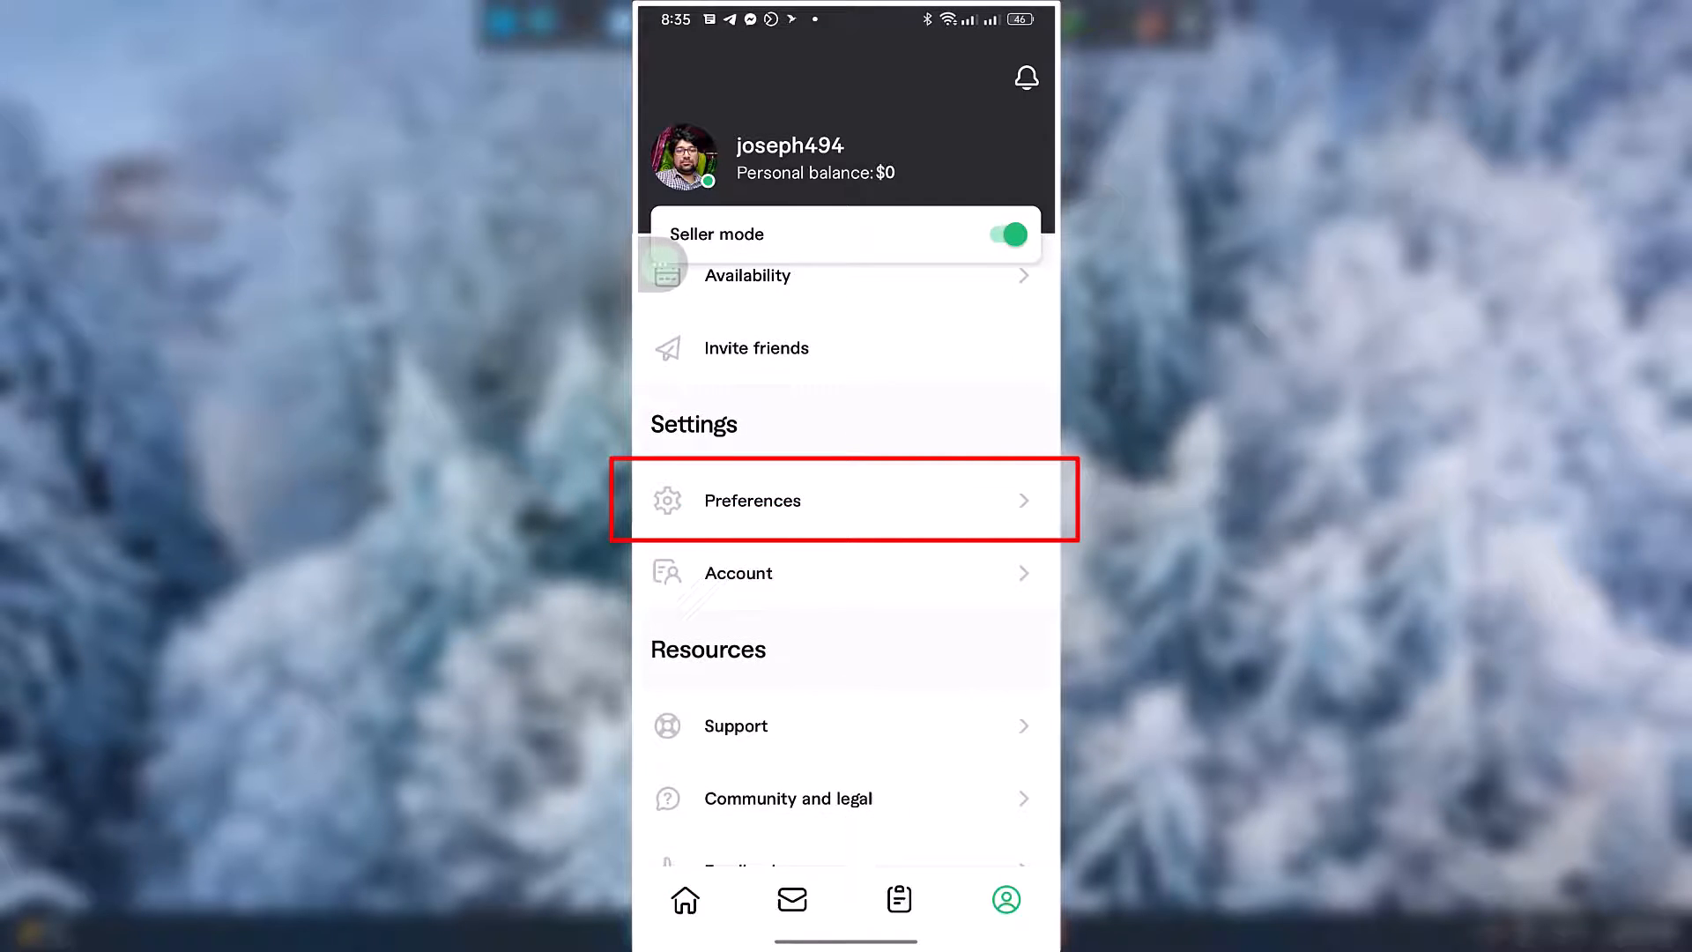
left_click(845, 500)
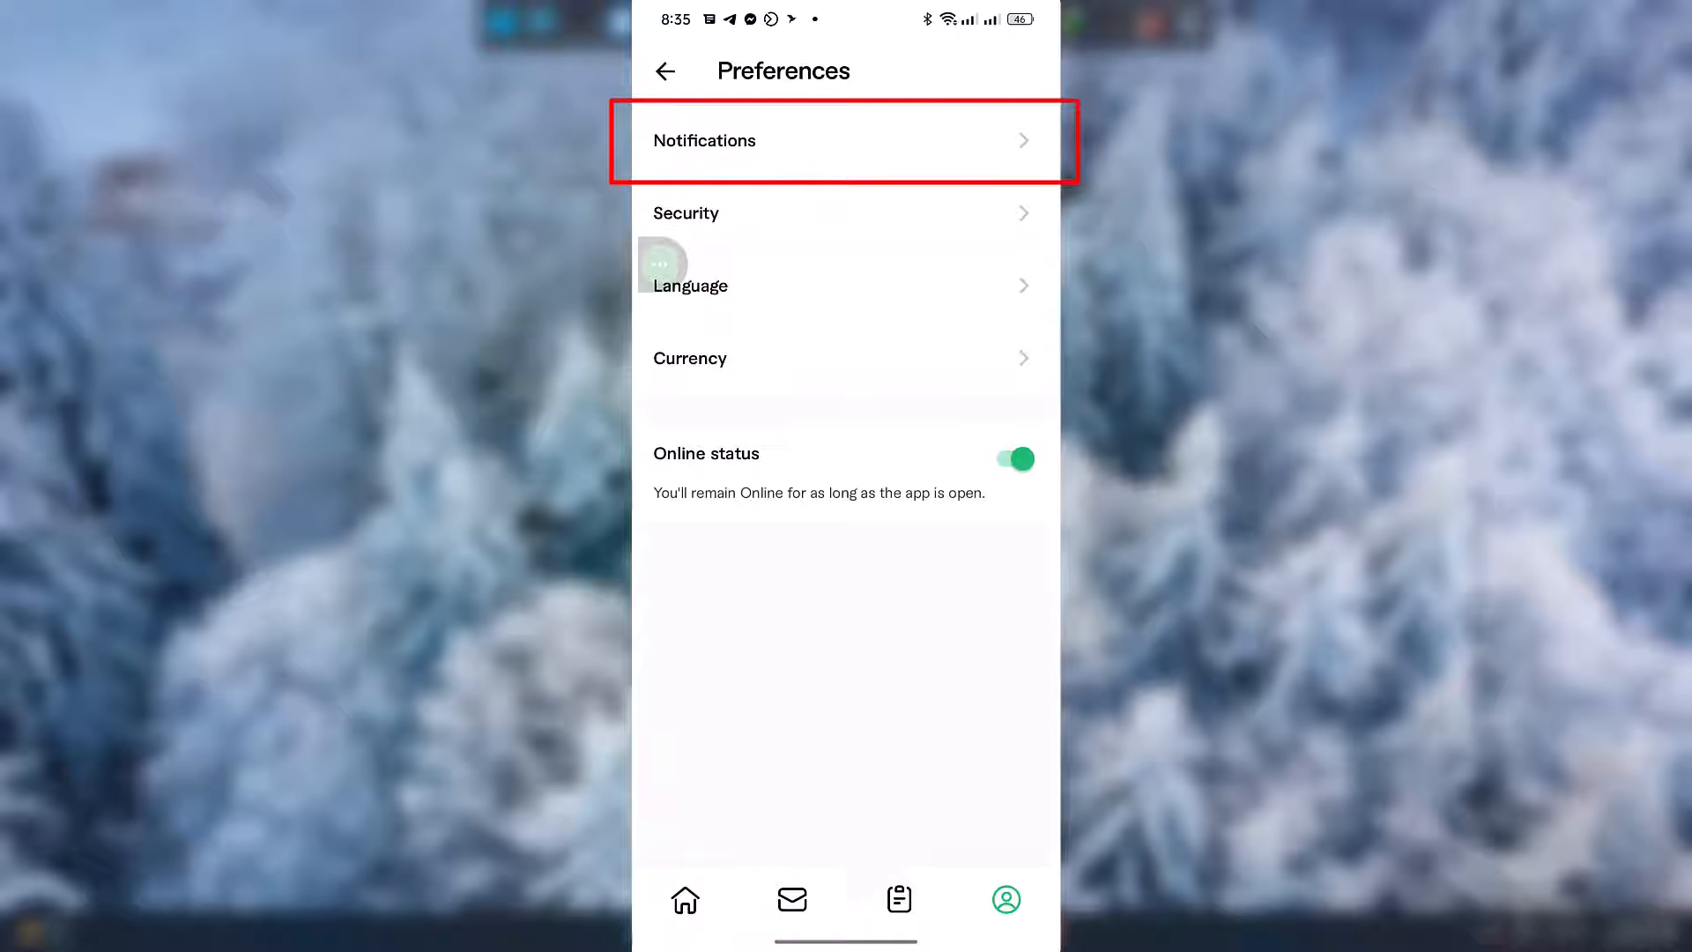
left_click(845, 140)
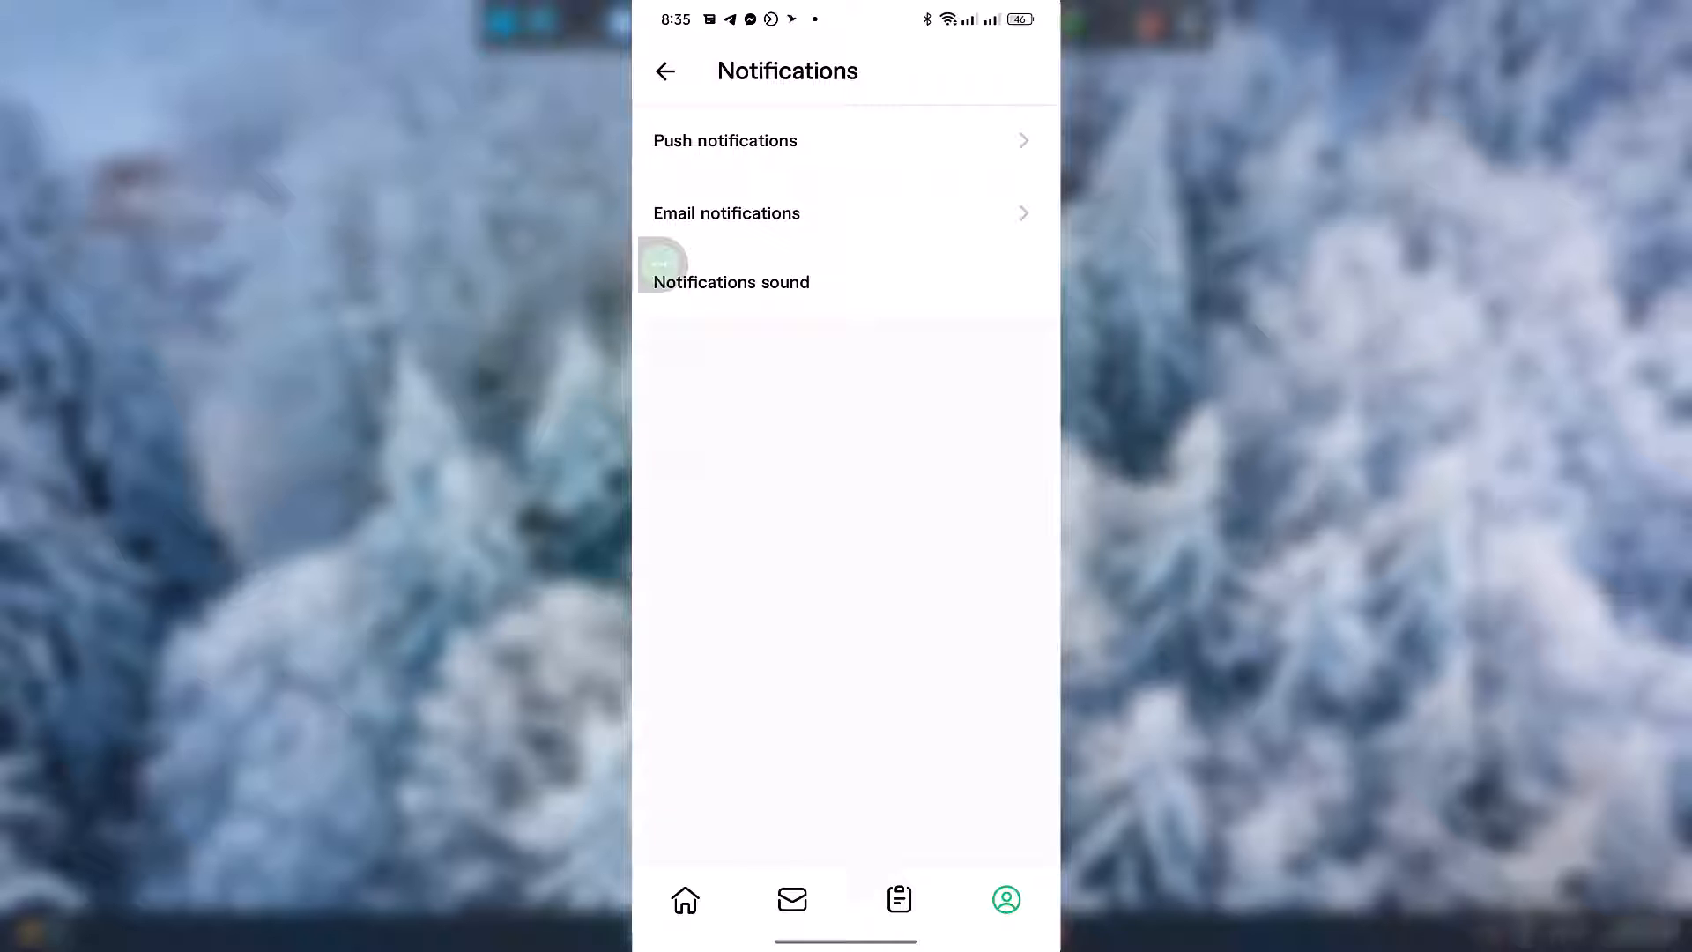
left_click(725, 140)
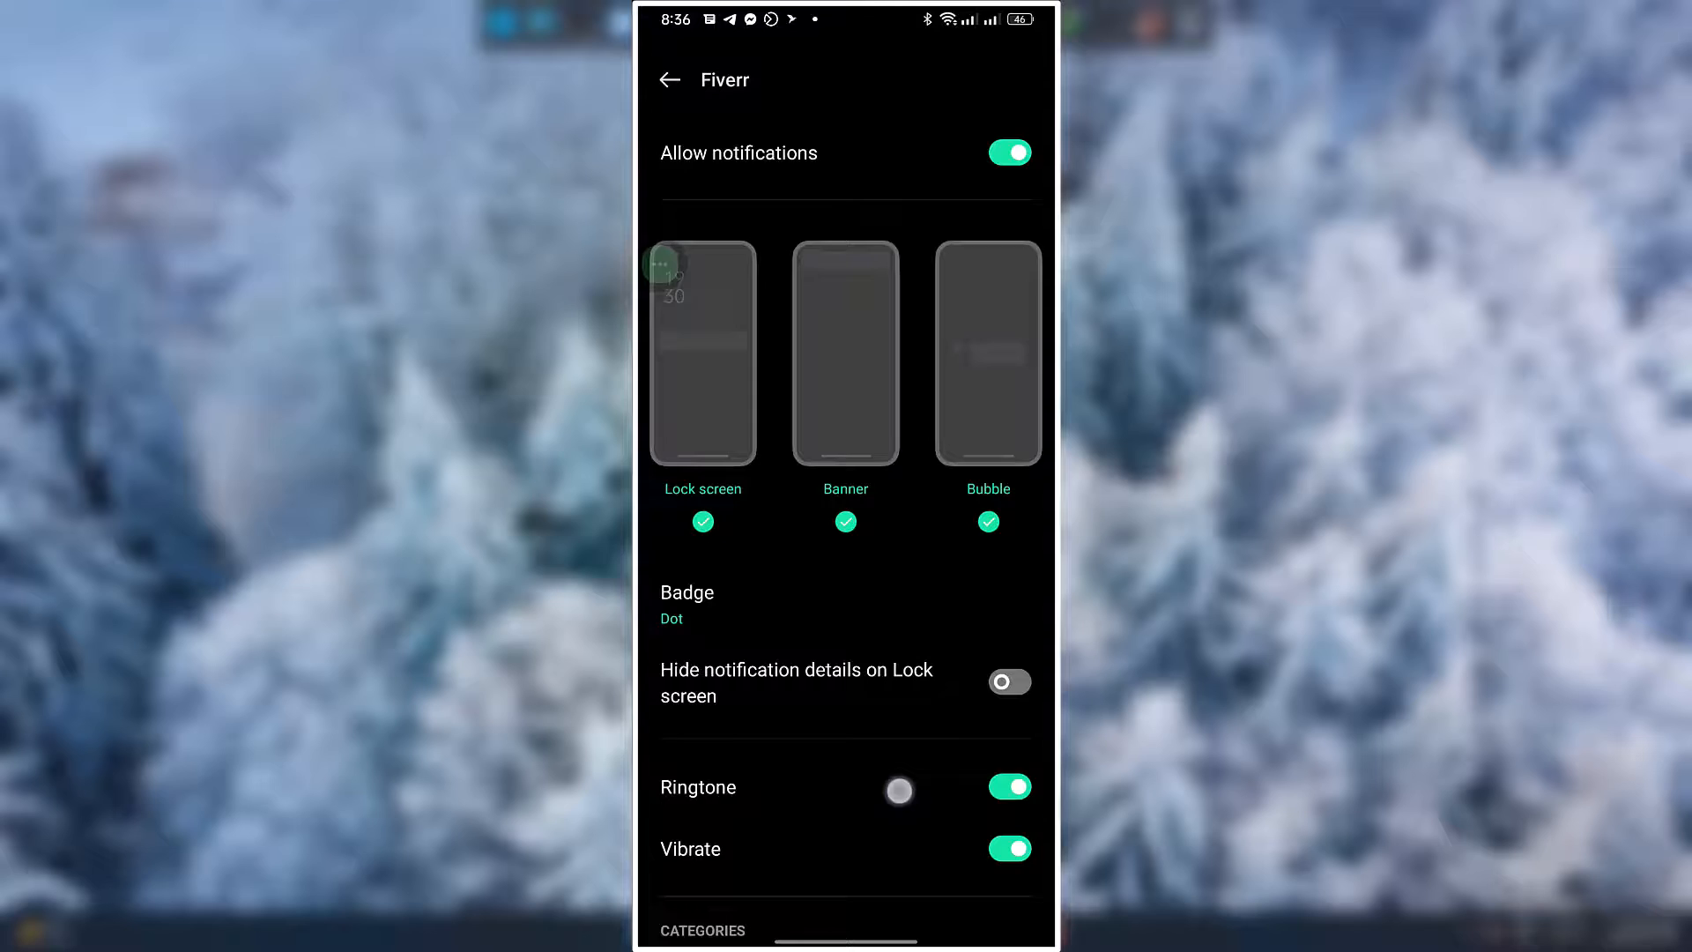
Scroll Fiverr's notification categories and open the Inbox messages alert tone list.
scroll("down", 3)
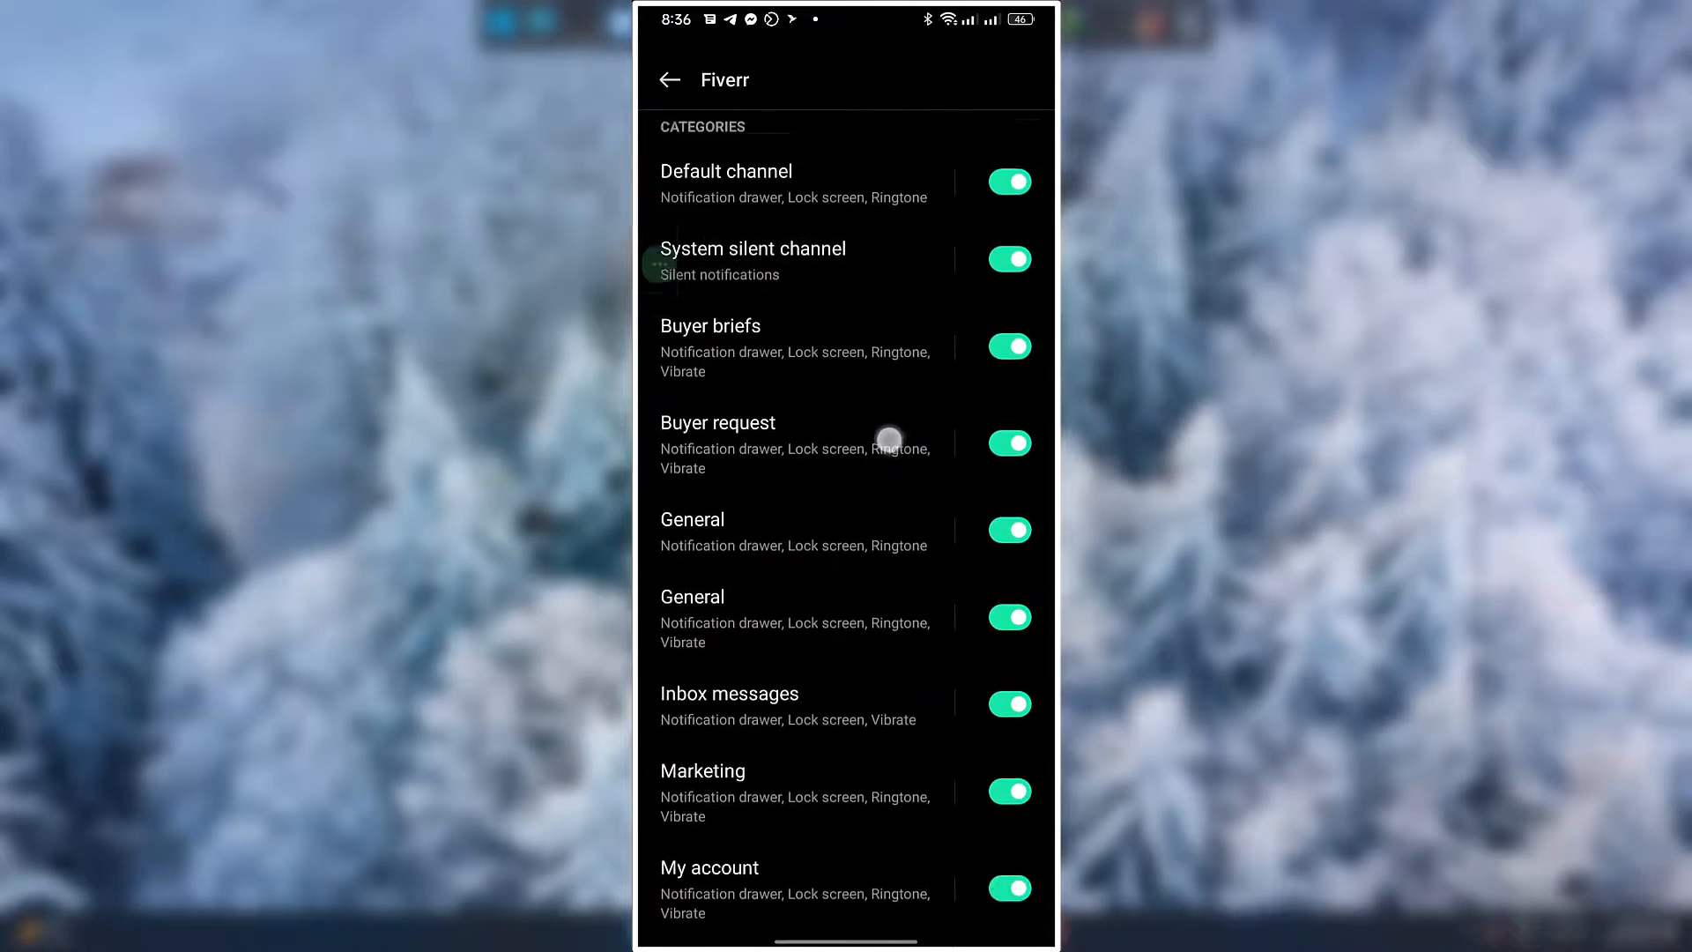
scroll("down", 3)
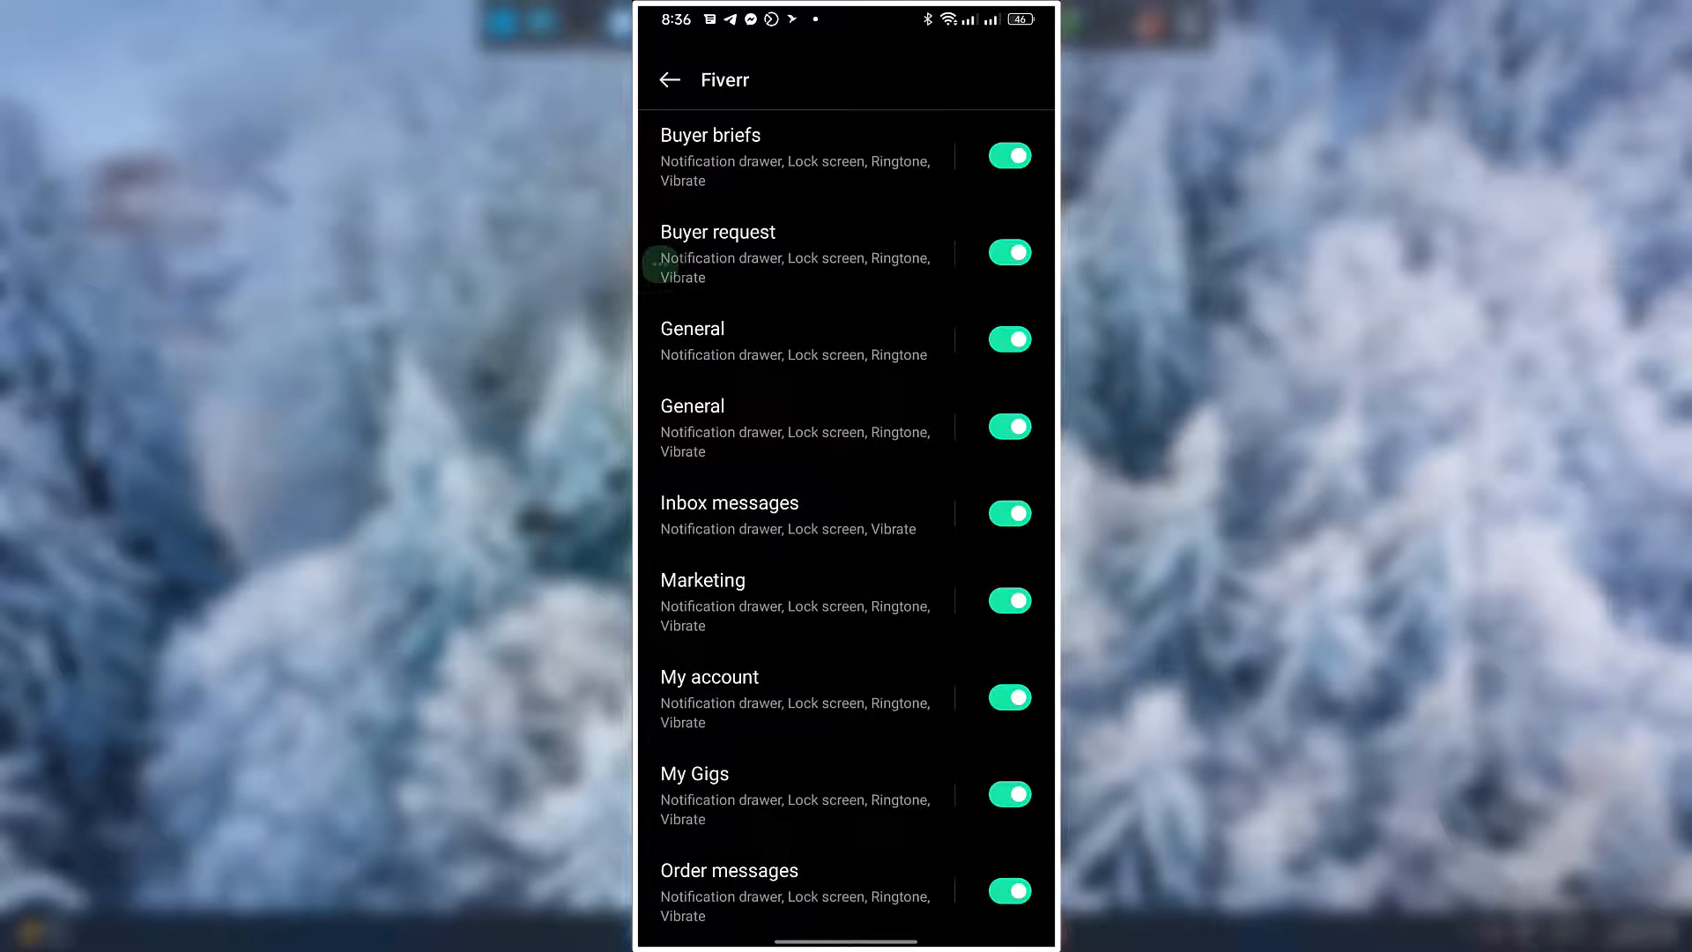
left_click(730, 503)
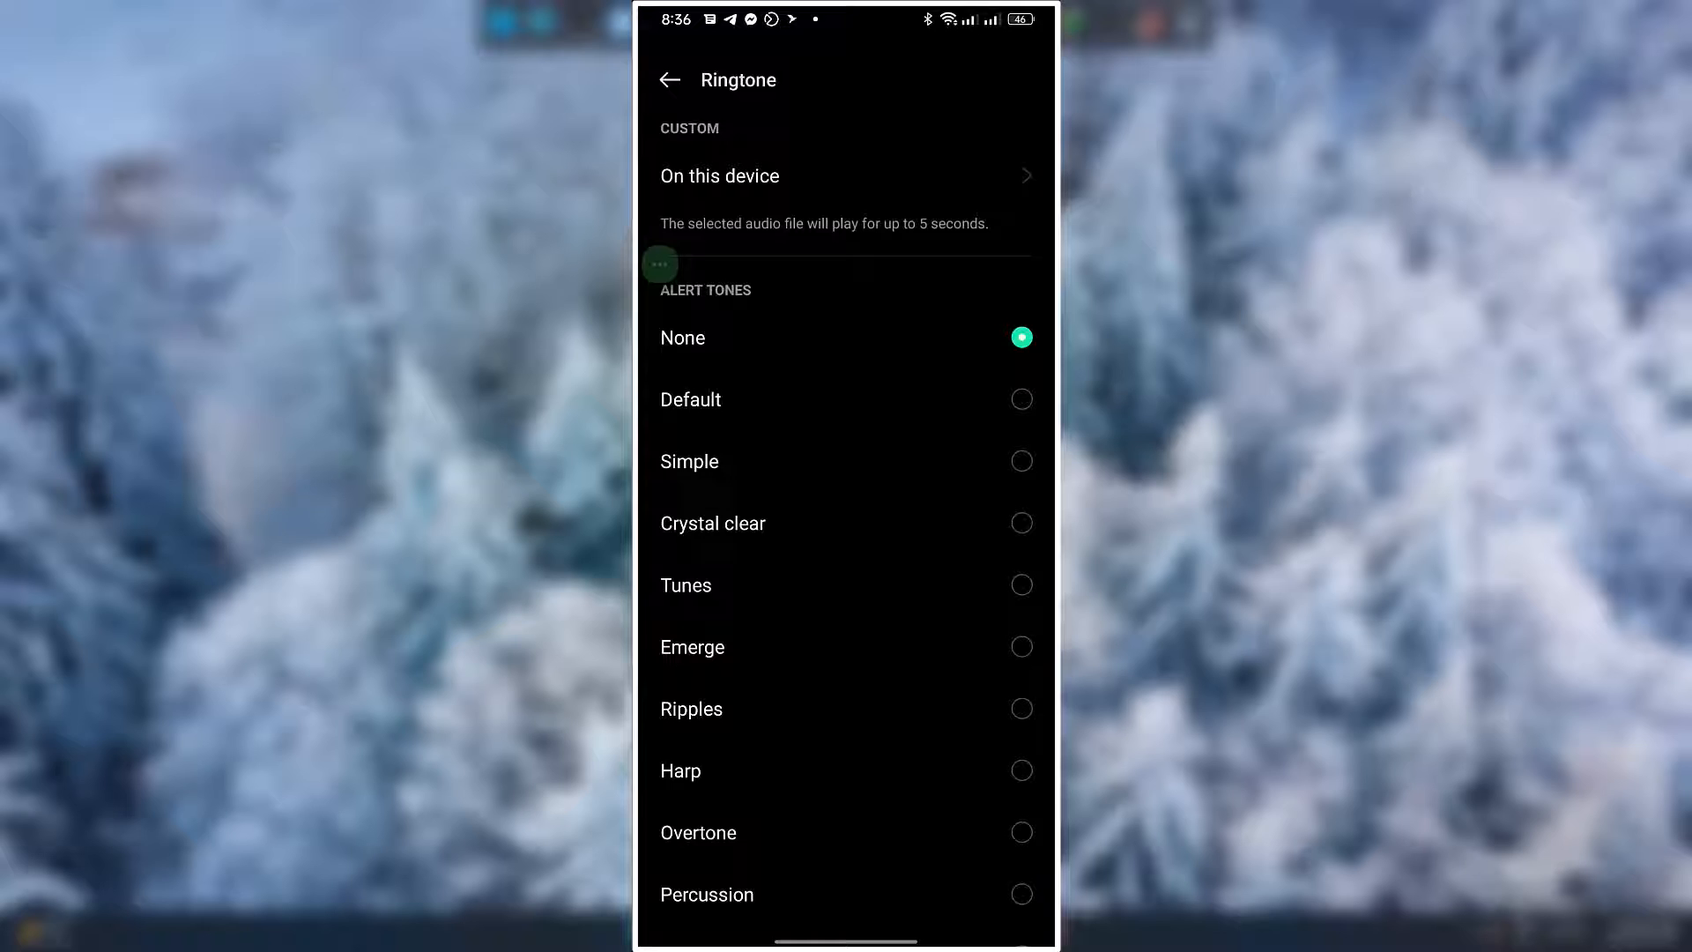
Preview the Simple alert tone, then select Harp for Inbox messages.
left_click(689, 399)
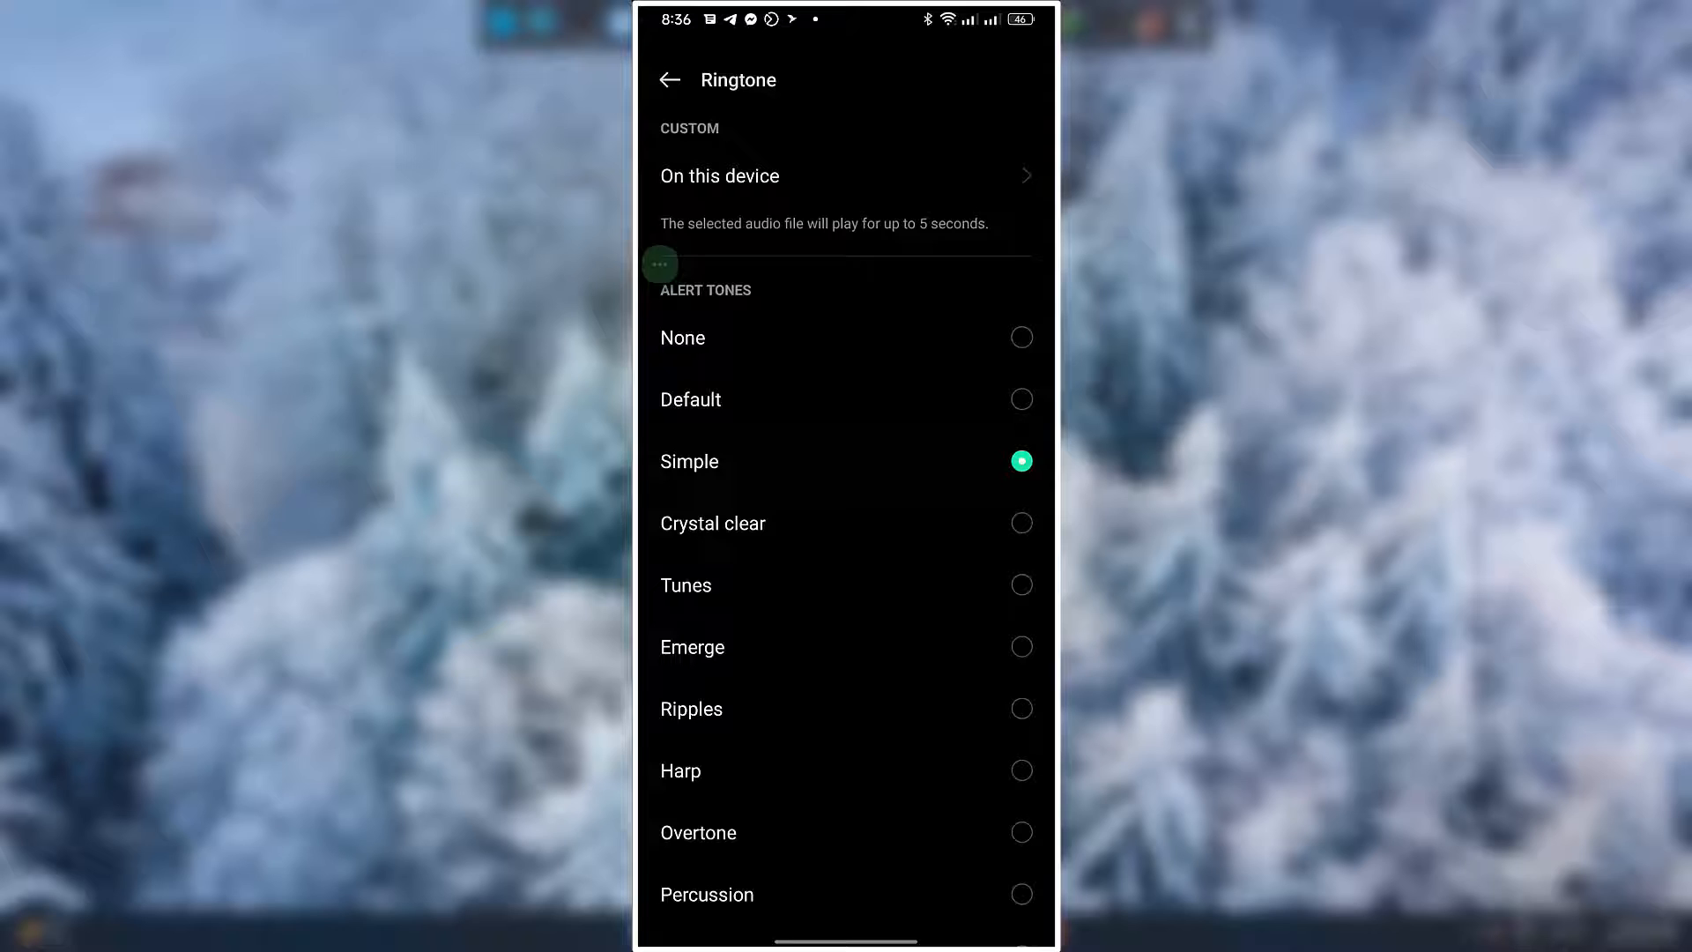
left_click(713, 524)
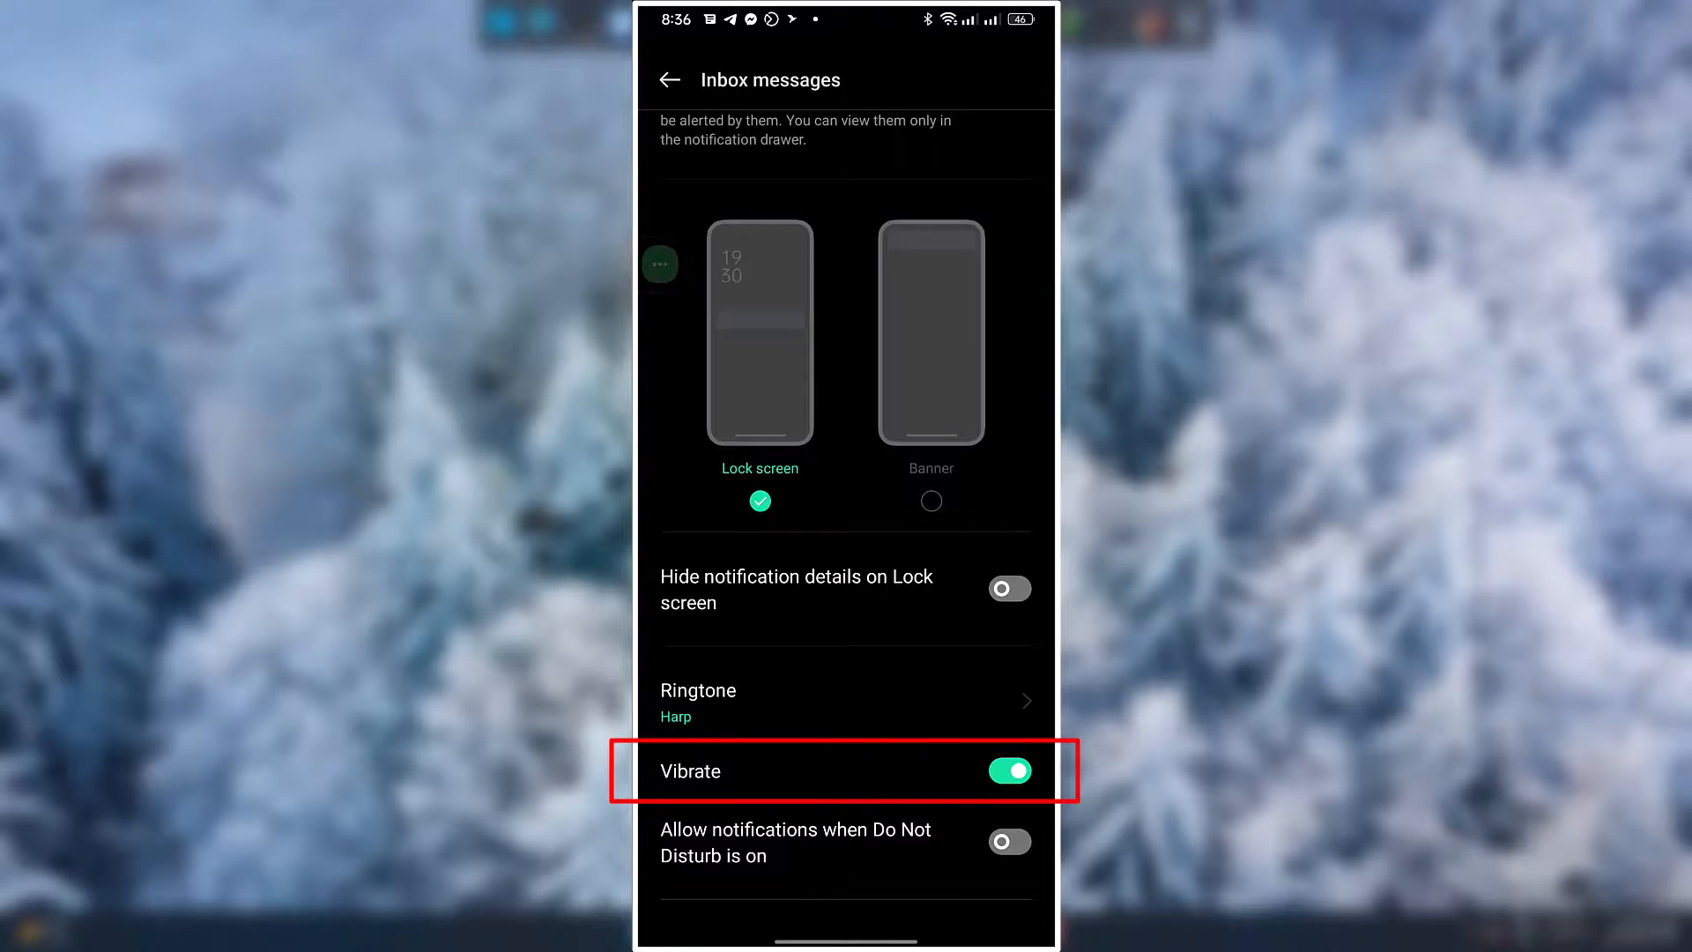
Toggle Inbox messages vibration off and back on, then return to Fiverr's categories.
left_click(1008, 771)
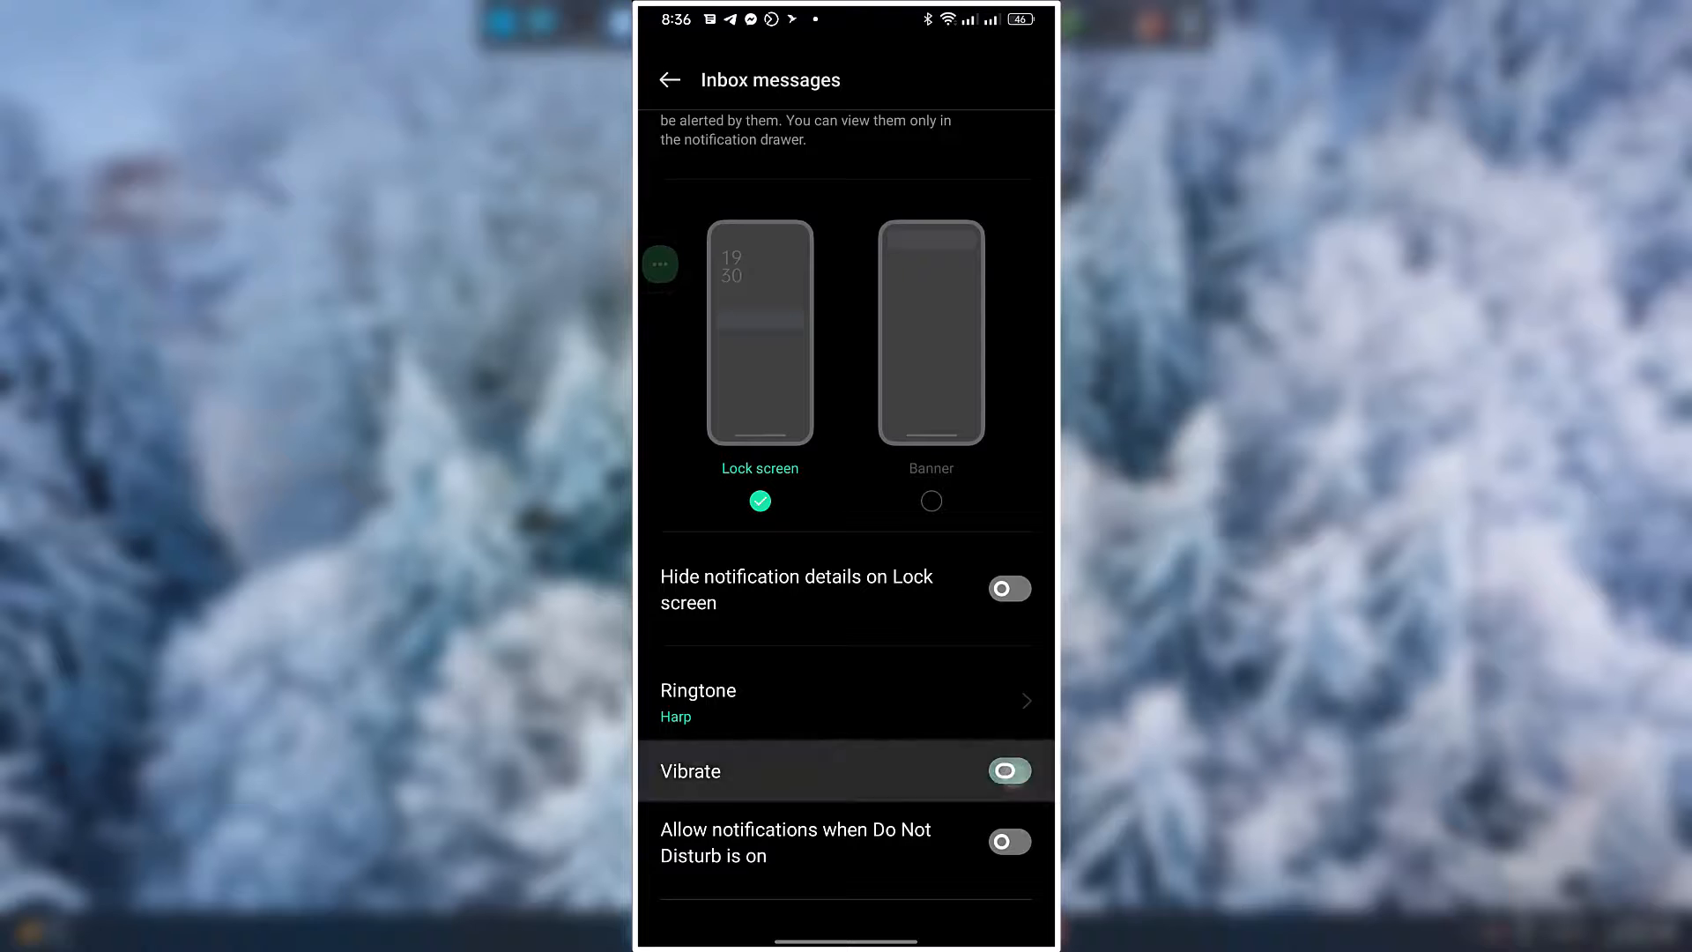
left_click(1008, 771)
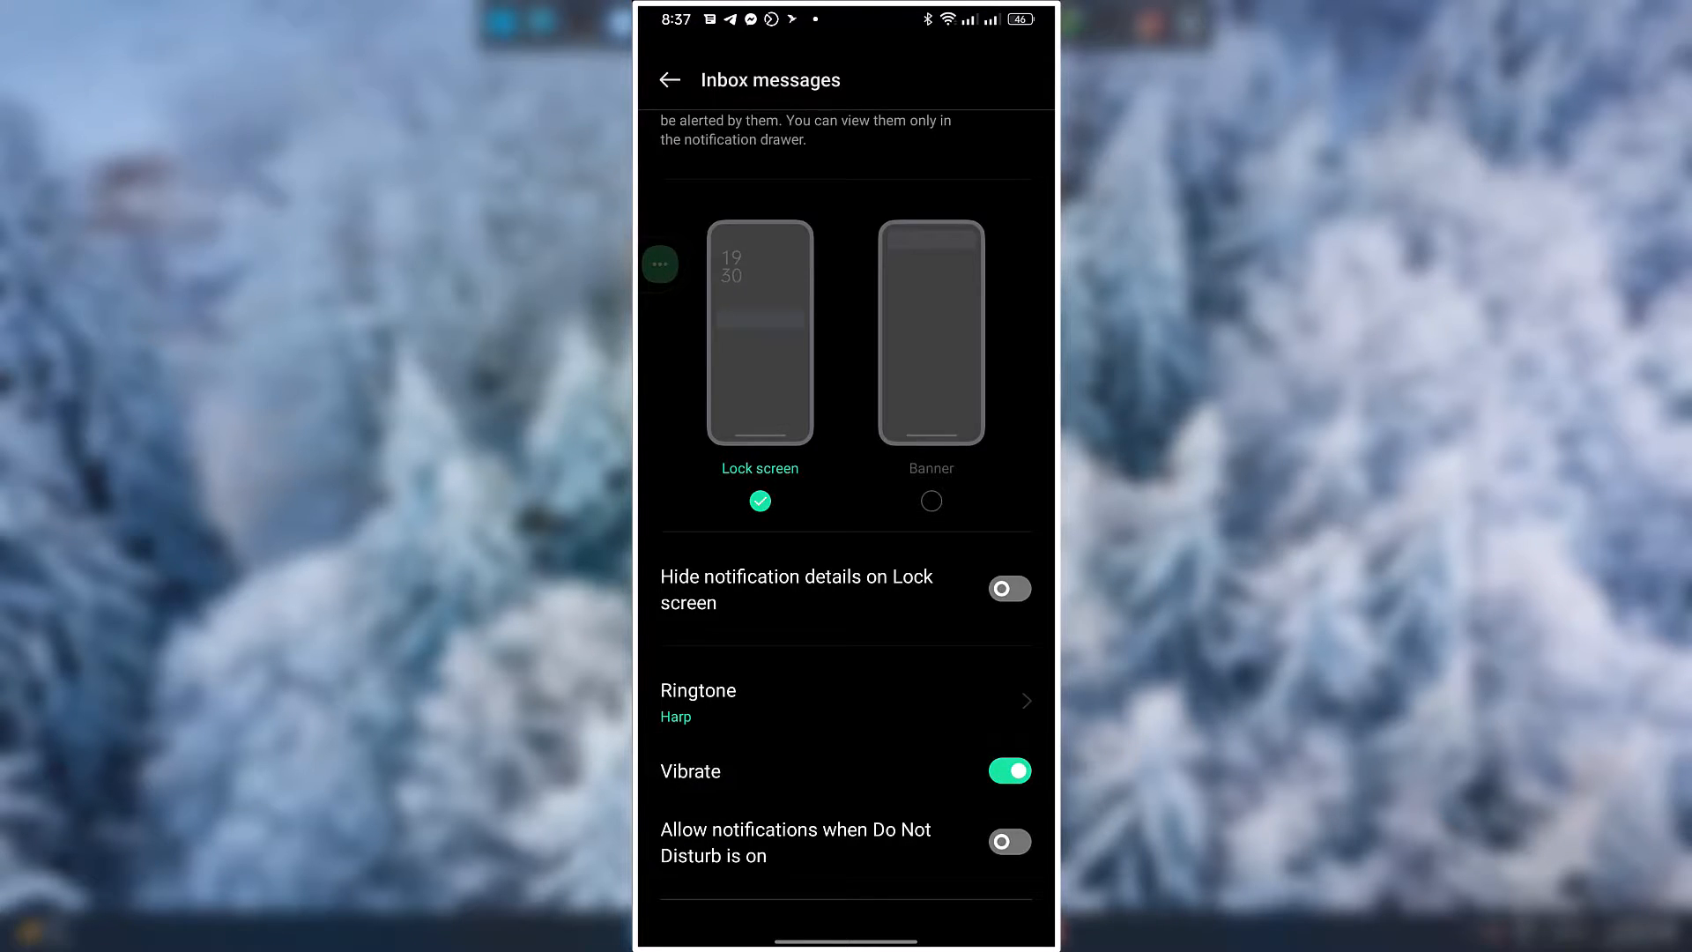
left_click(669, 80)
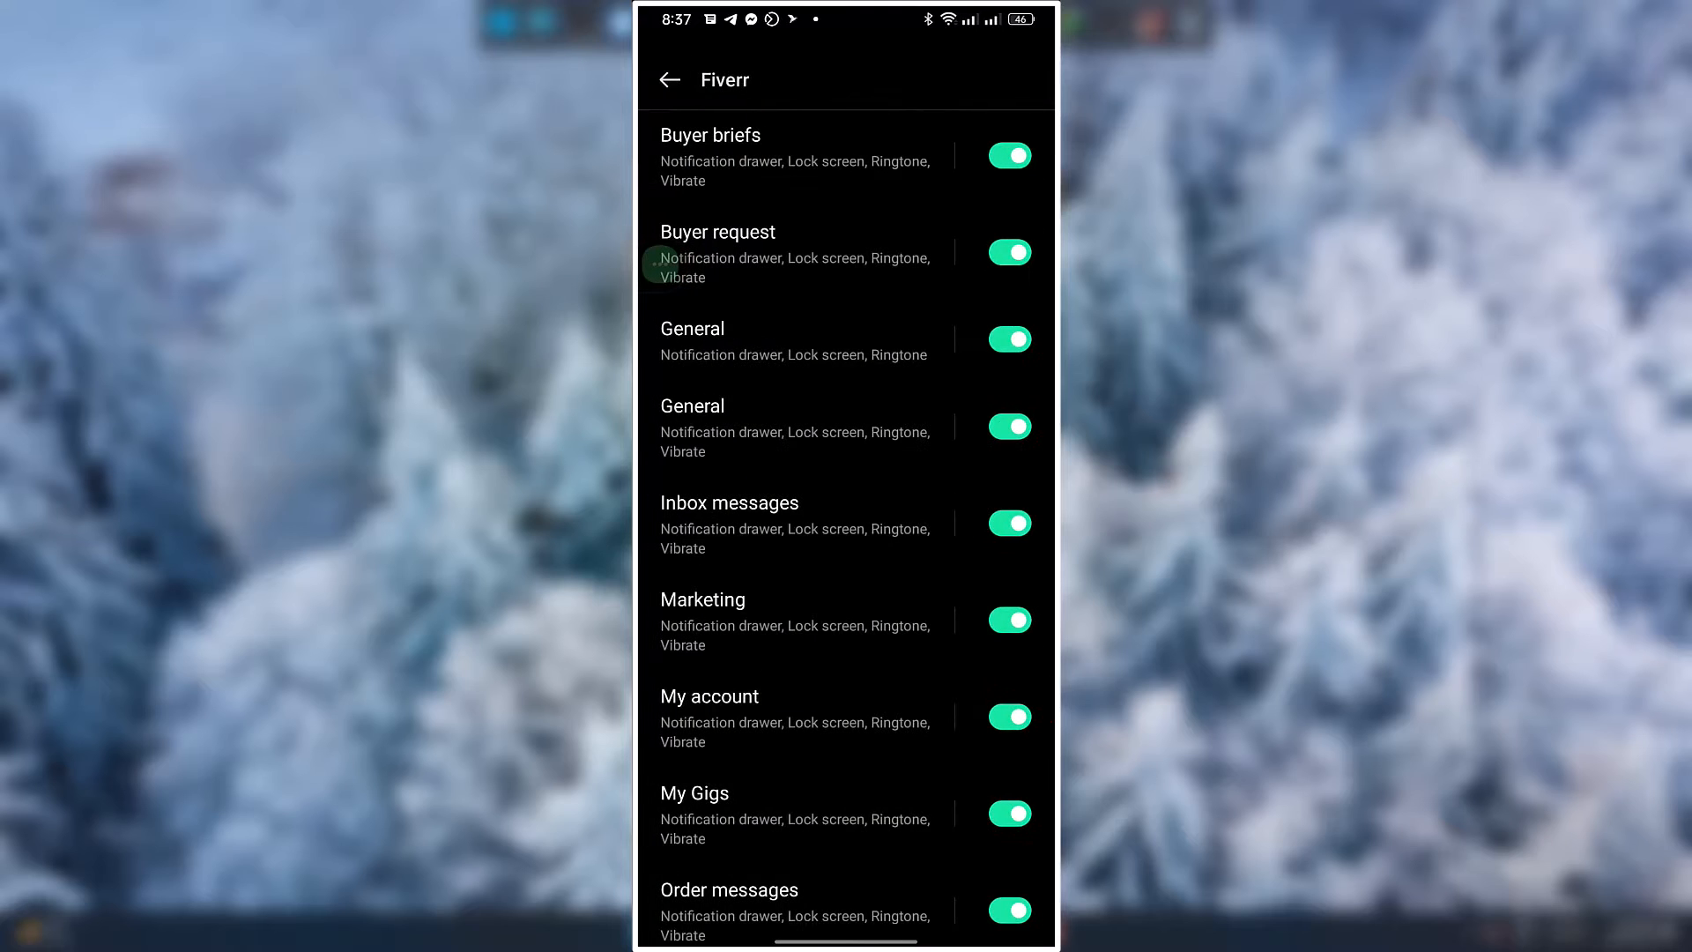
Go back through Preferences and the account menu to the Fiverr Home tab.
left_click(669, 78)
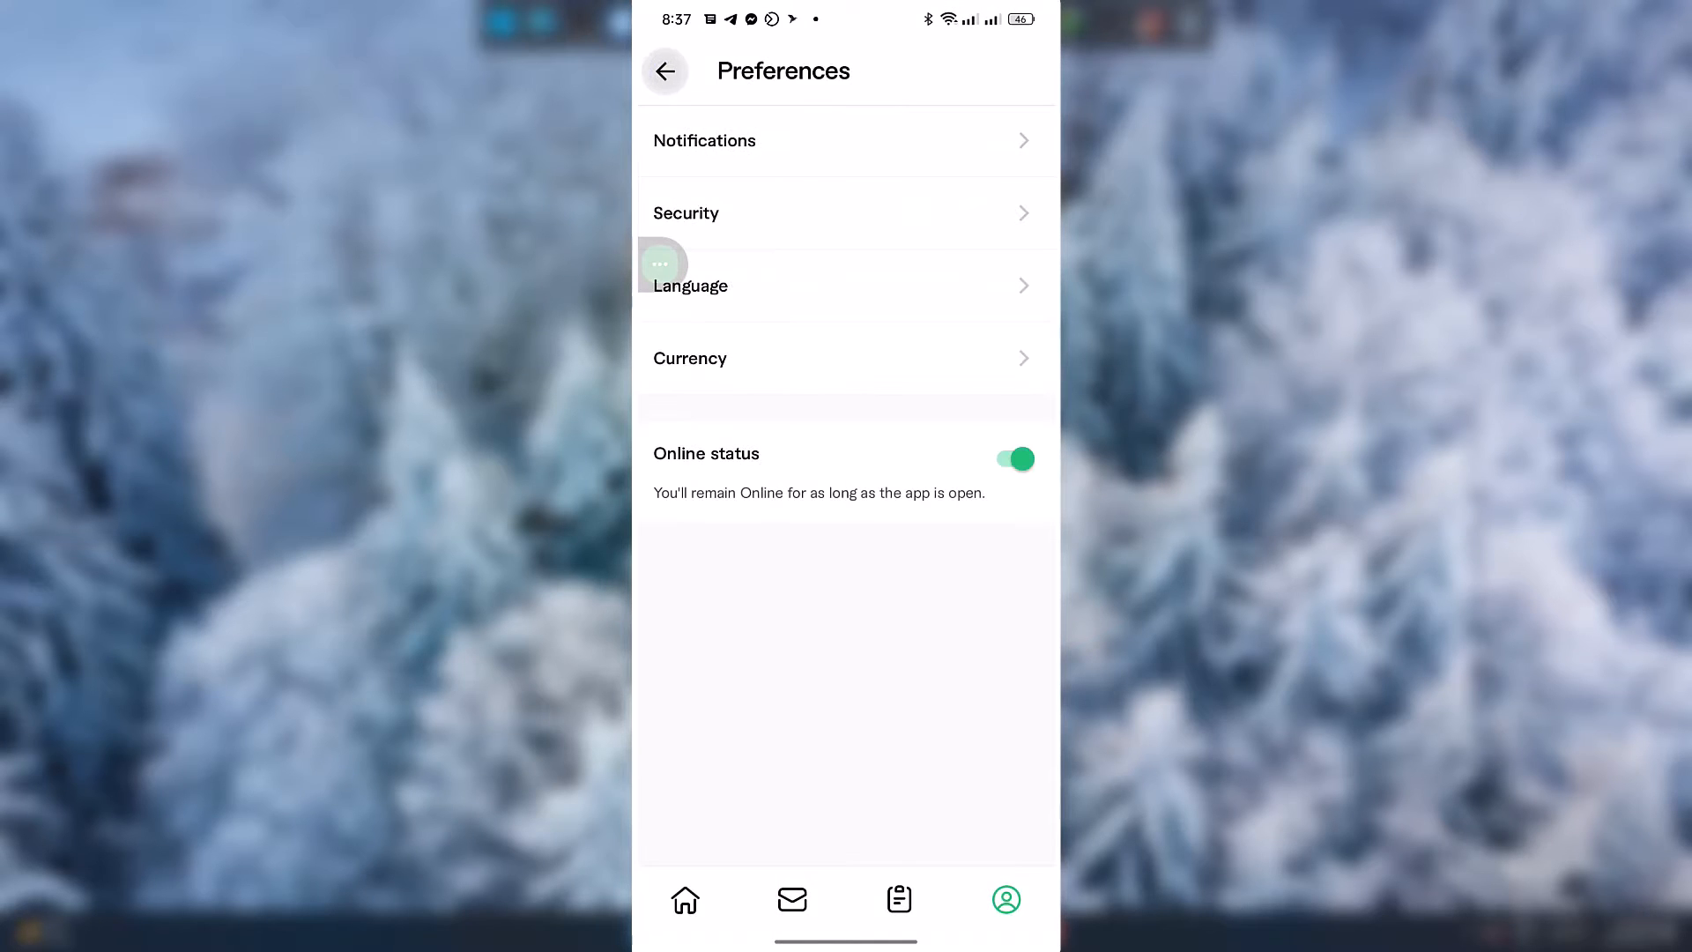
left_click(667, 71)
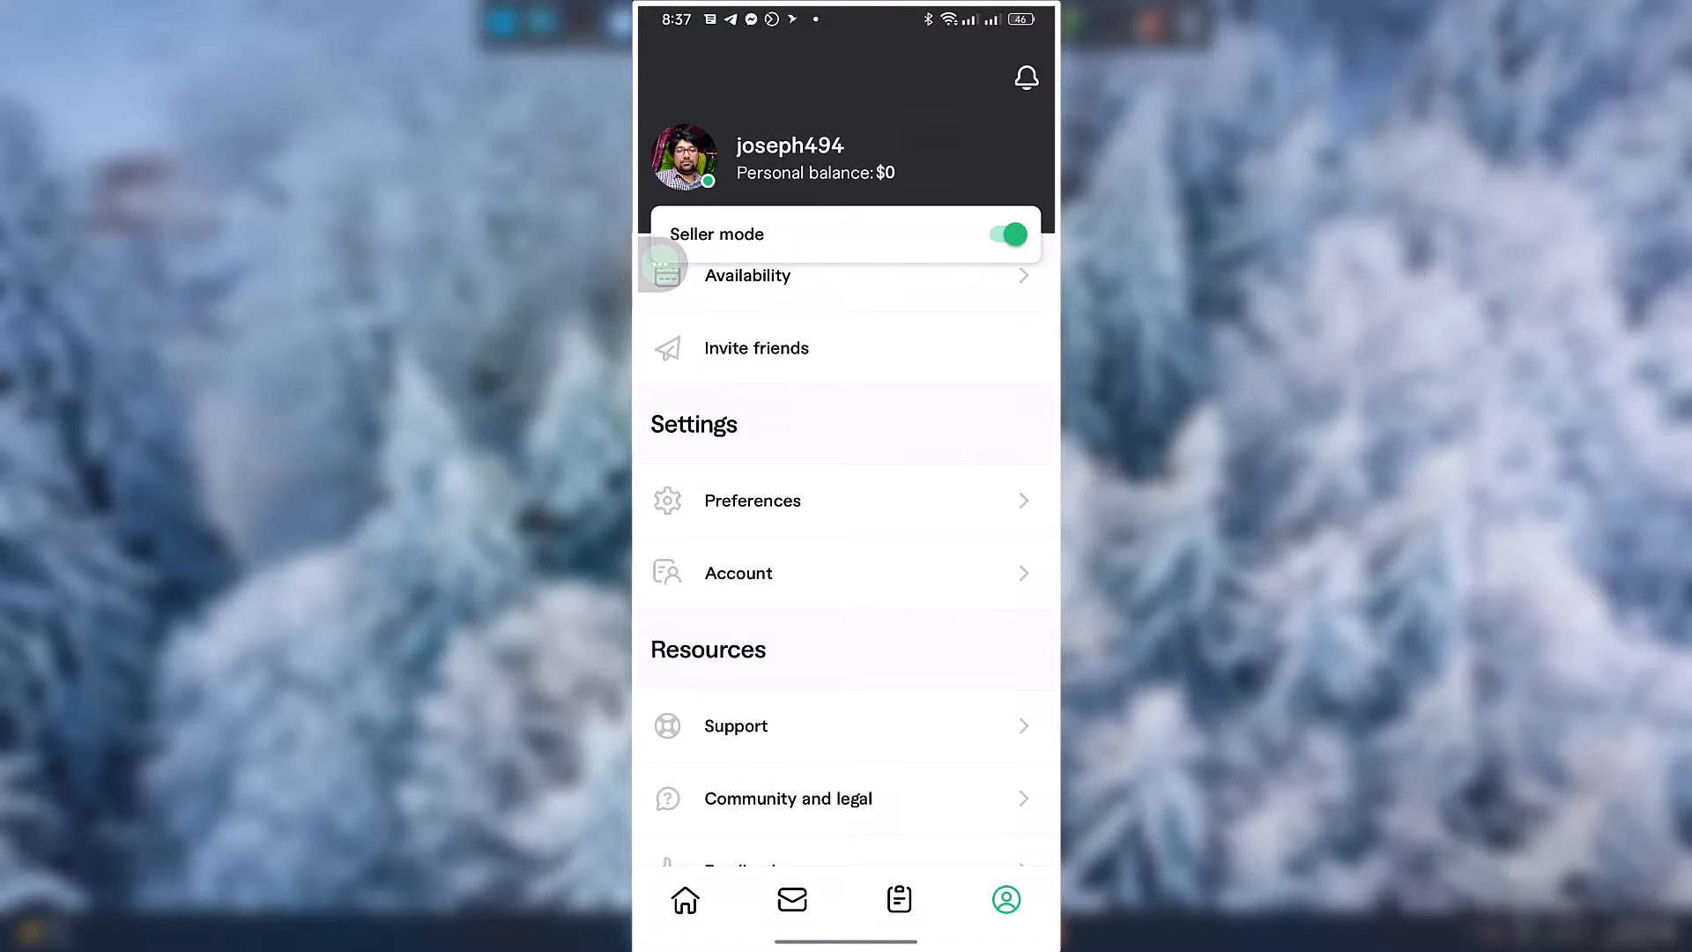
left_click(684, 899)
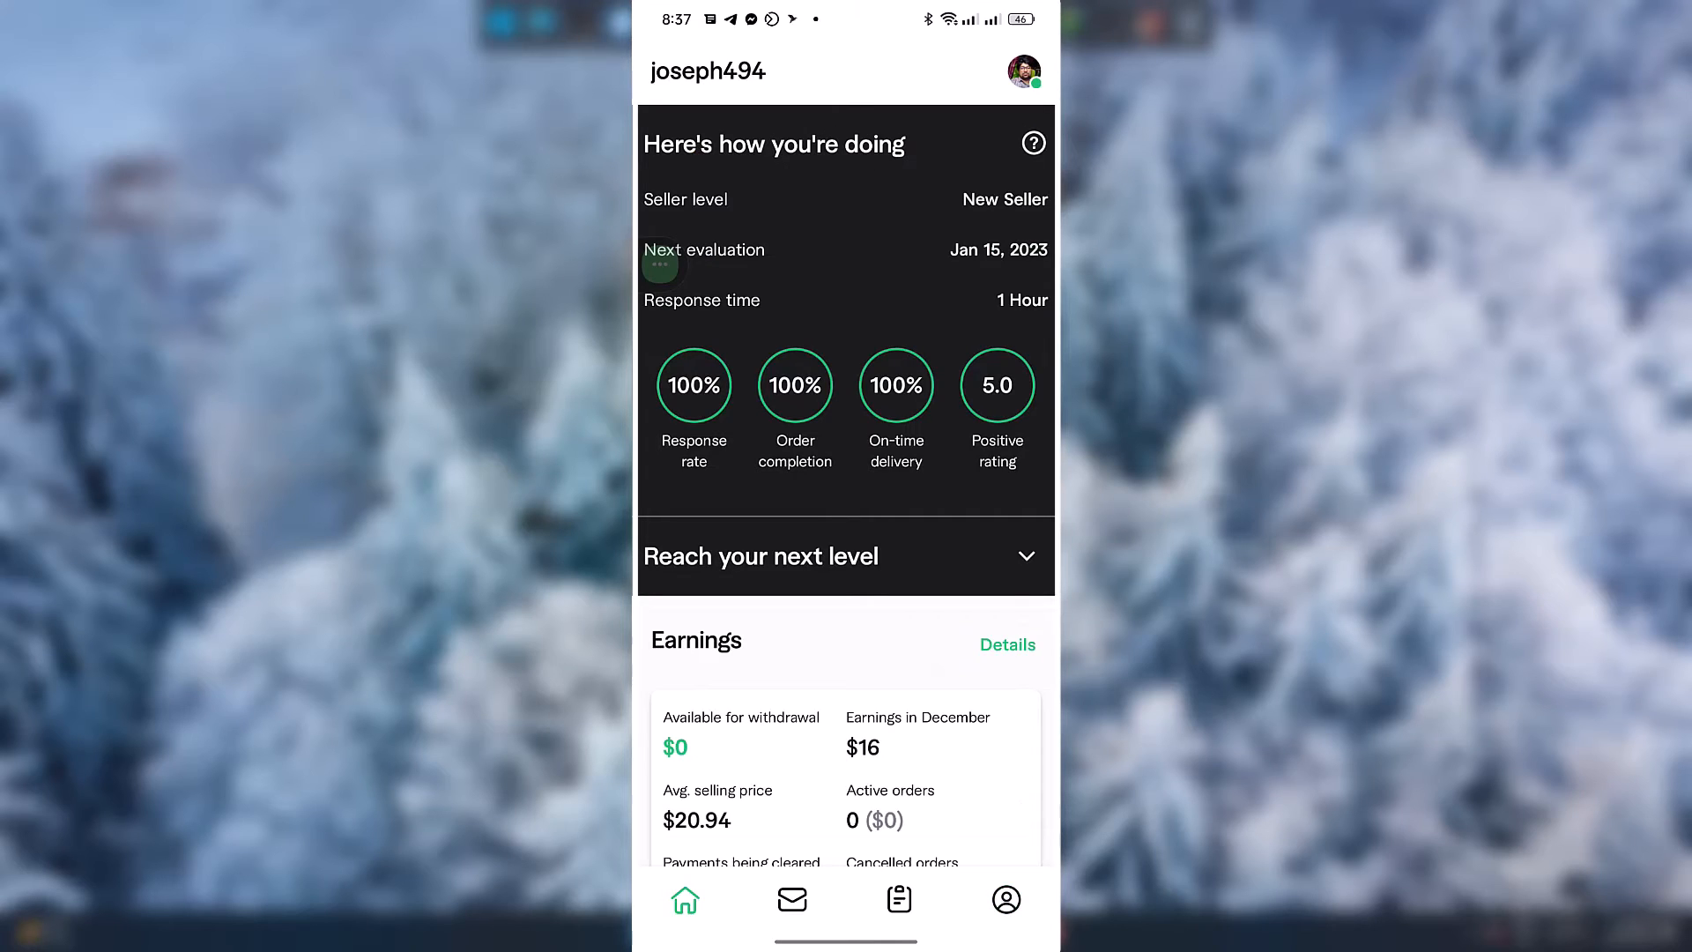